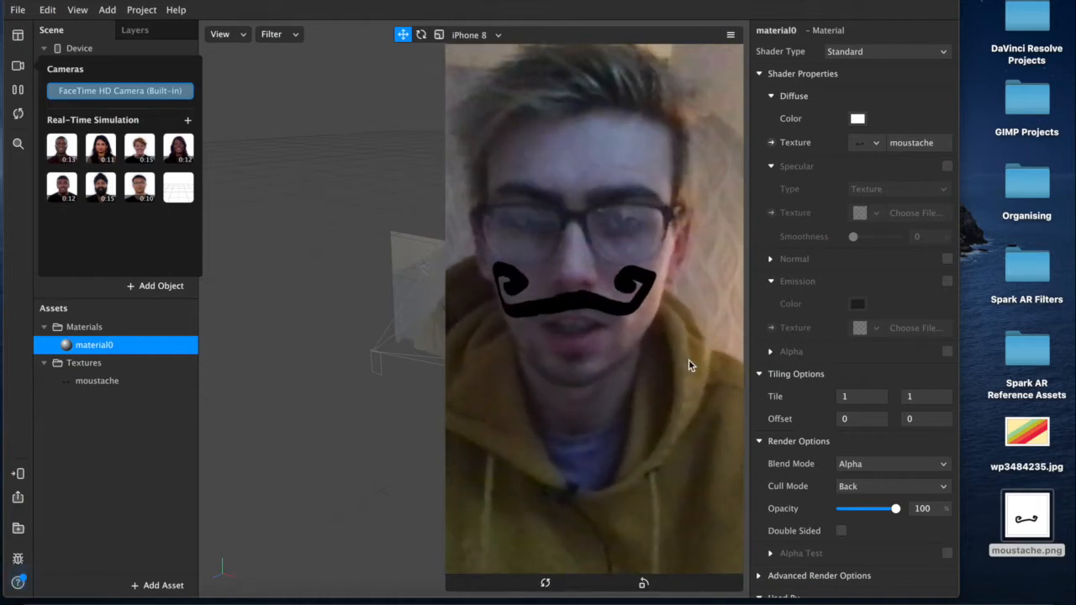
mouse_move(529, 324)
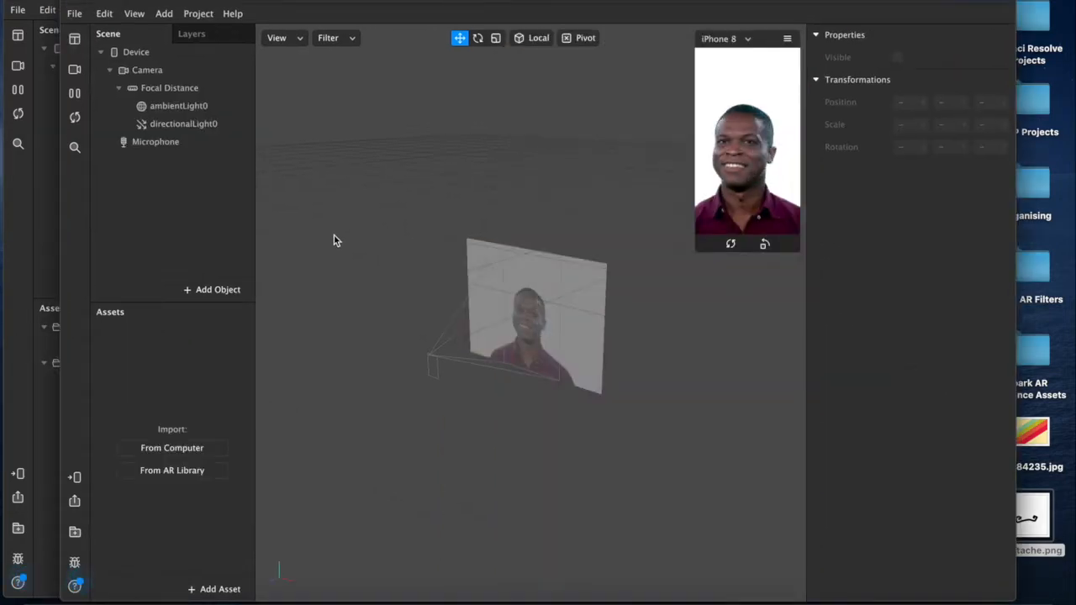
Step: Insert a Face Tracker object into the new project's scene
click(218, 289)
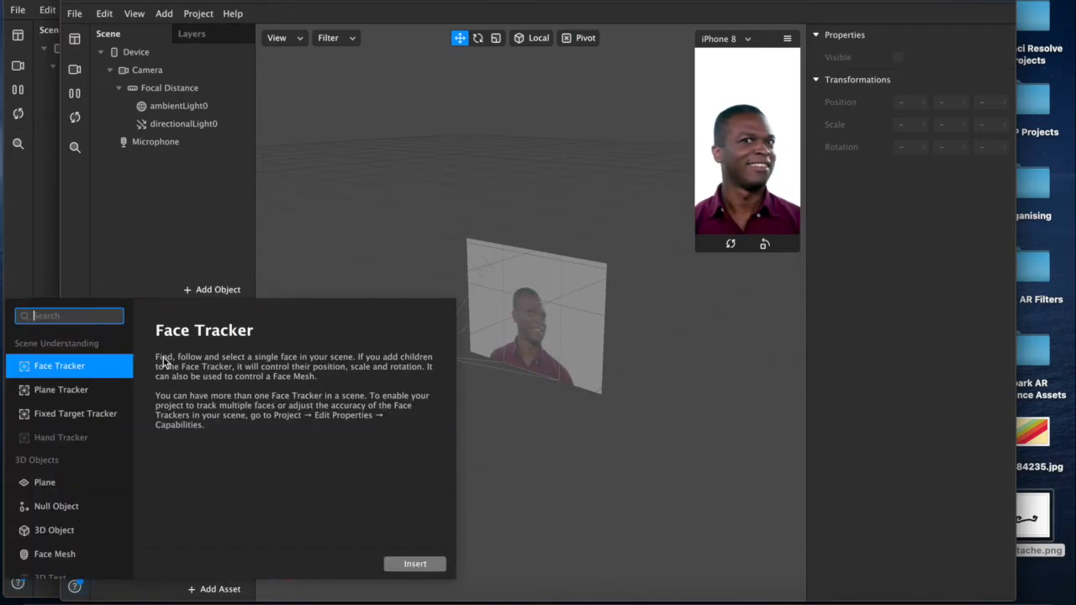
click(55, 553)
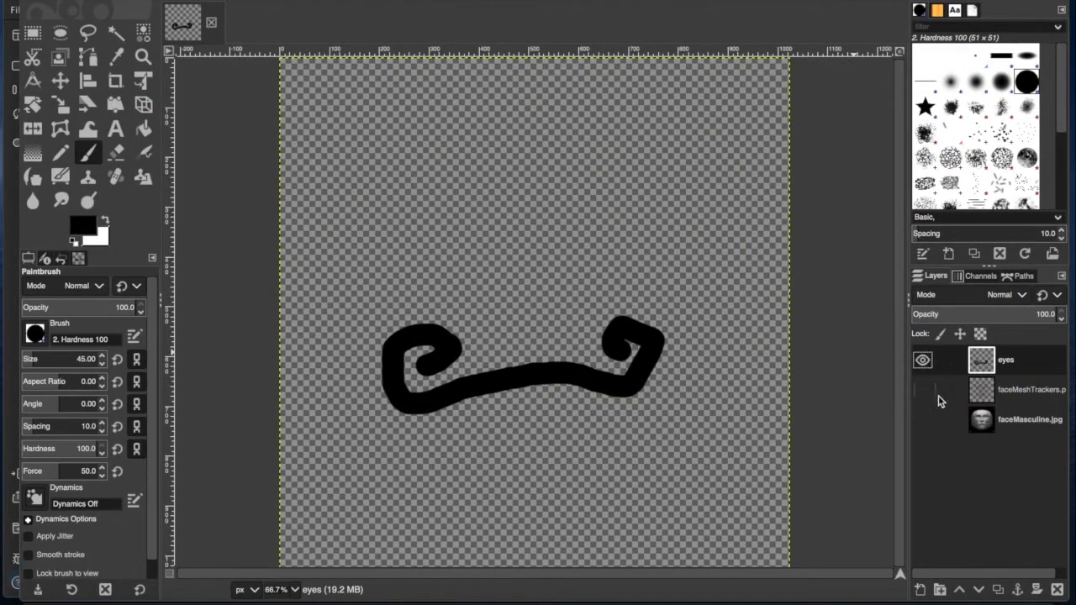
Step: Show the faceMeshTrackers and face image layers, and hide the old curly moustache layer
click(921, 389)
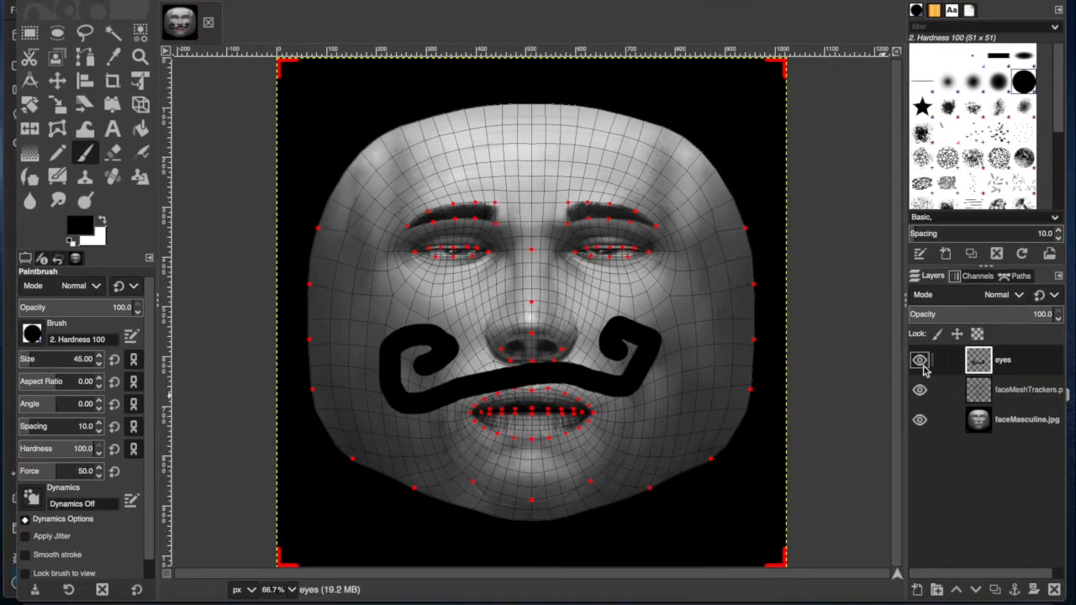
click(919, 359)
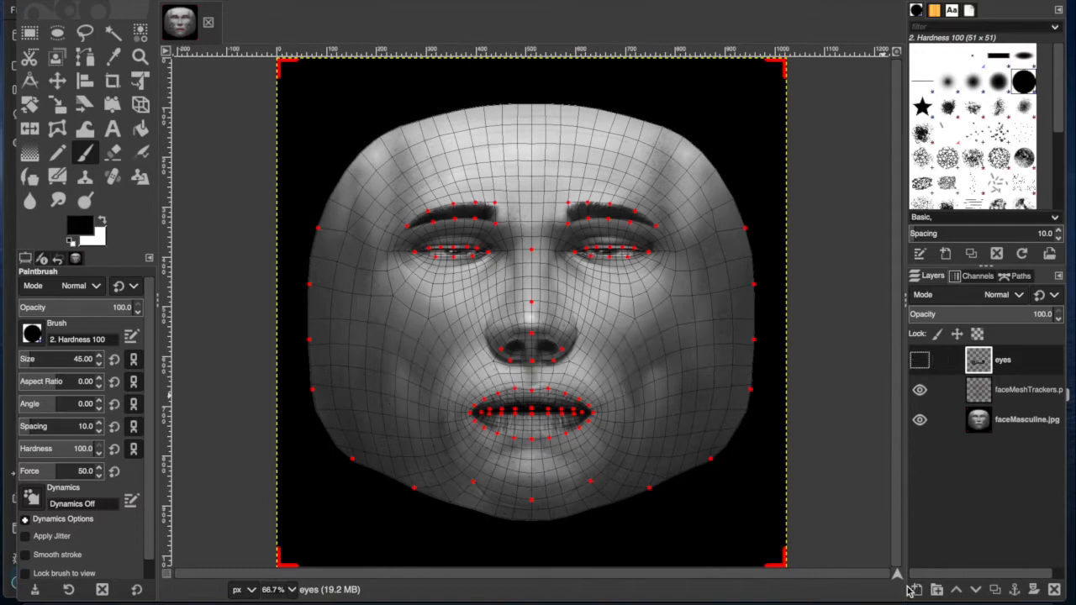
Step: Create a transparent layer named 'moustache' and switch to the Paintbrush
click(915, 589)
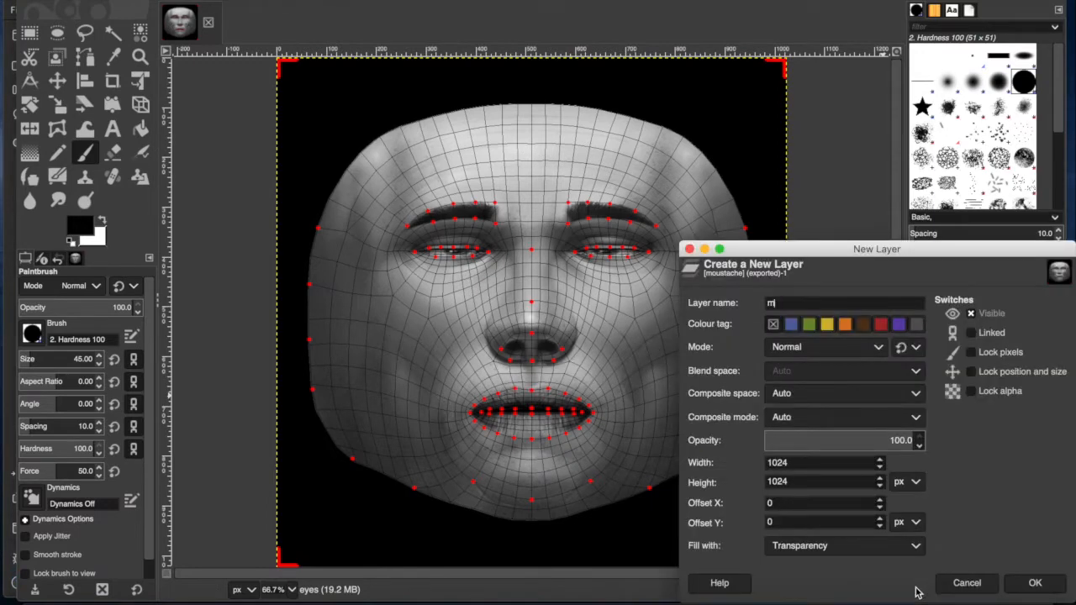
click(1034, 582)
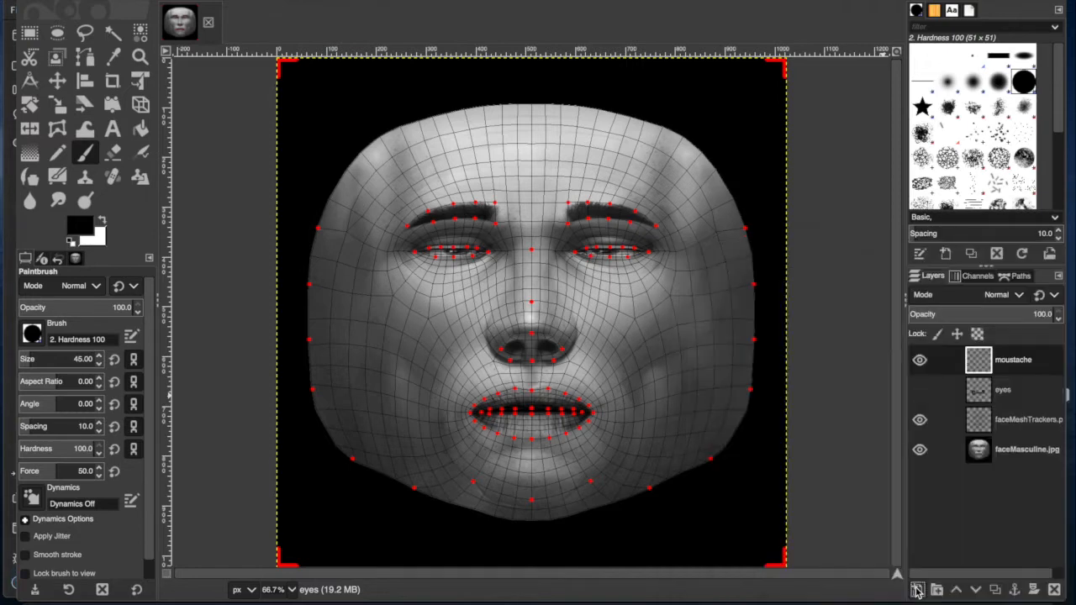
click(113, 153)
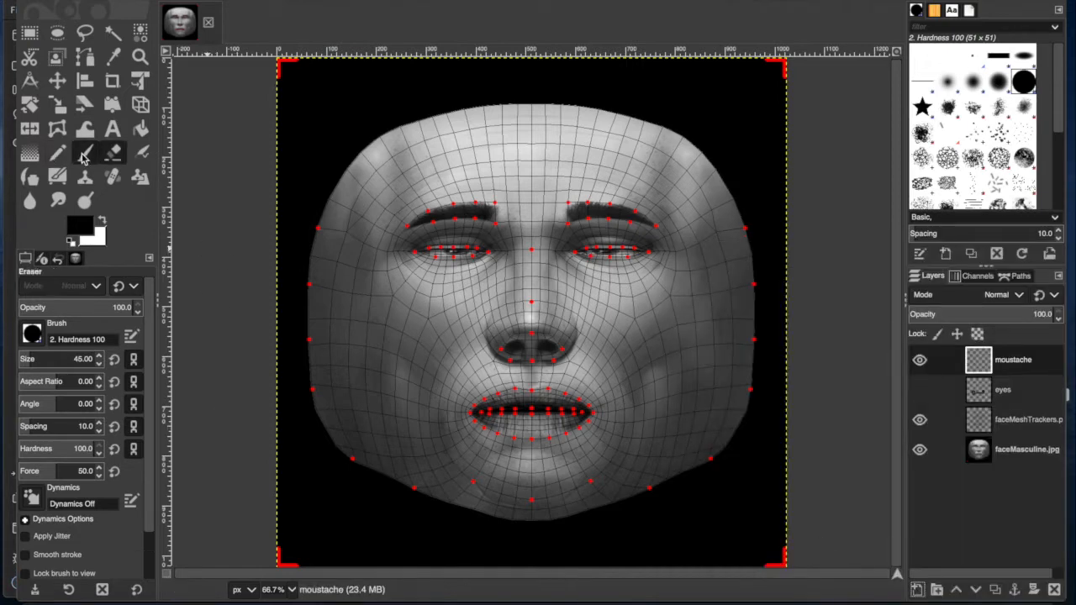
click(85, 152)
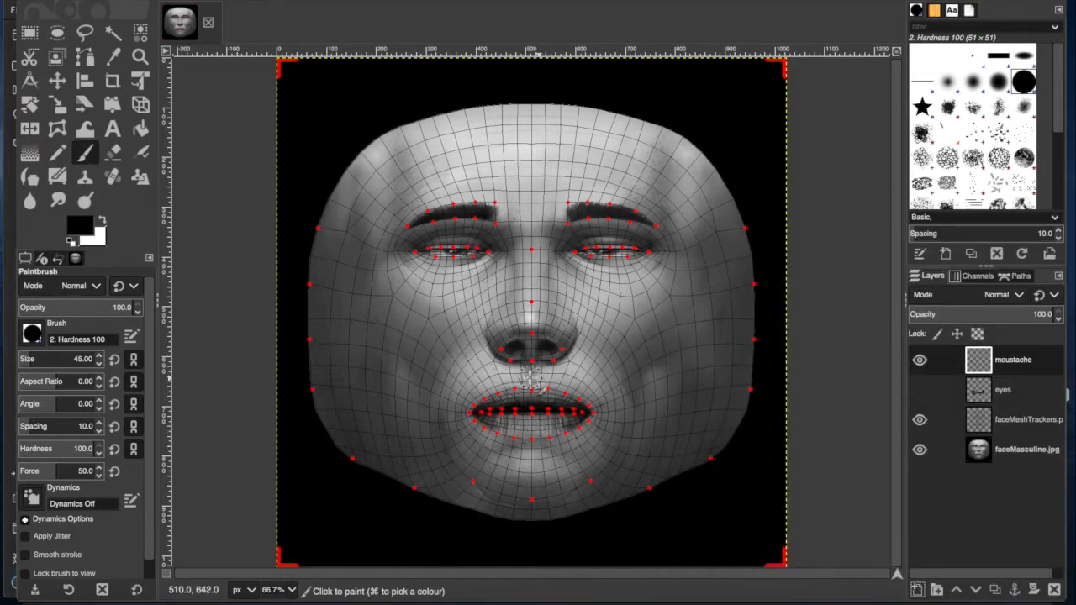
Step: Paint thick black wavy moustache strokes above the upper lip, redrawing both halves
drag(513, 361, 471, 387)
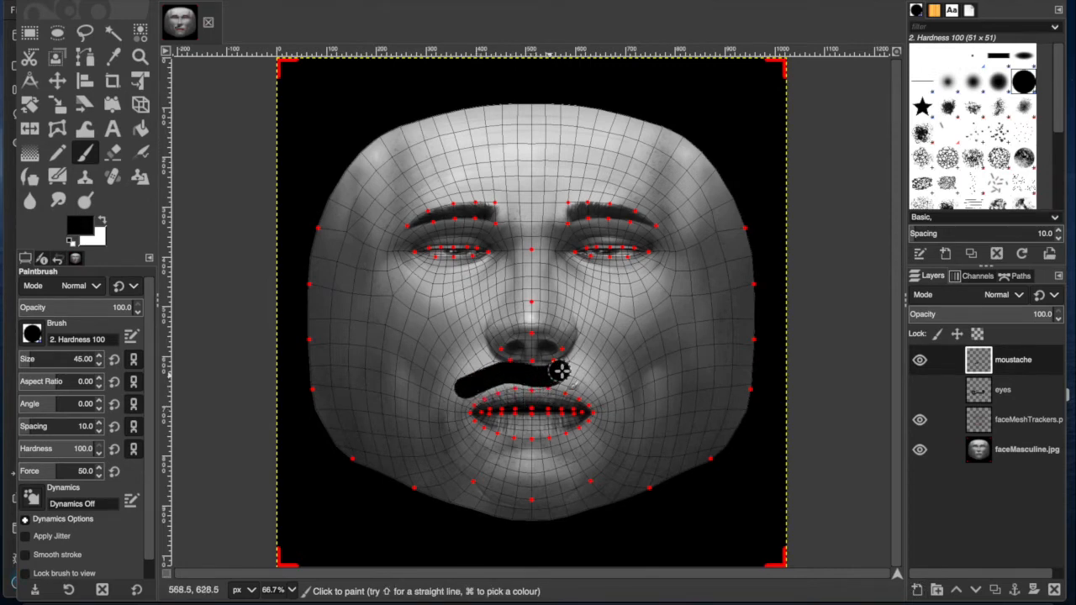
mouse_move(528, 375)
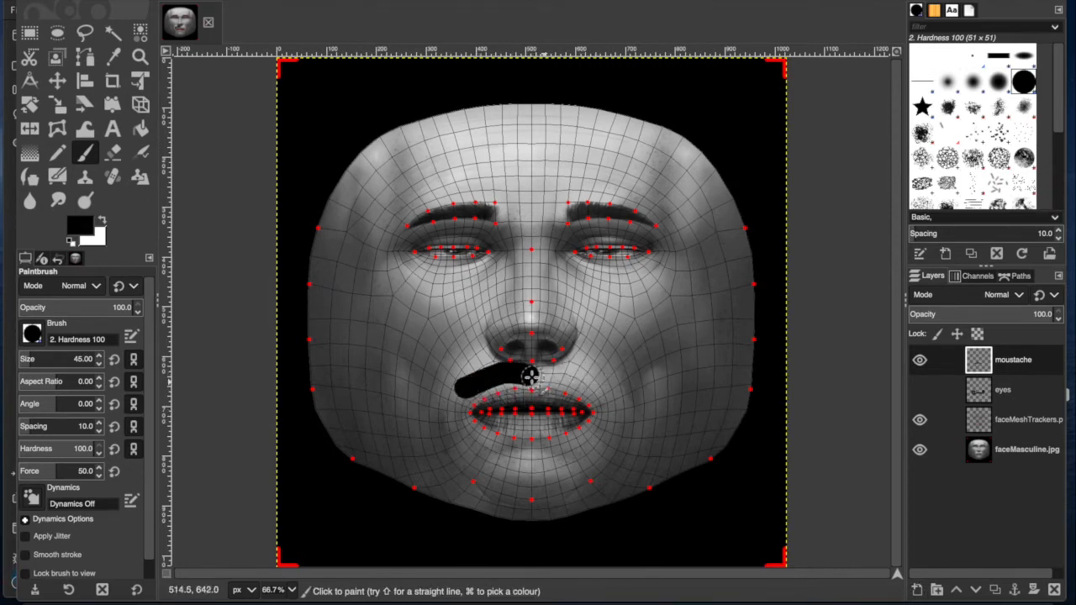
drag(530, 375, 628, 396)
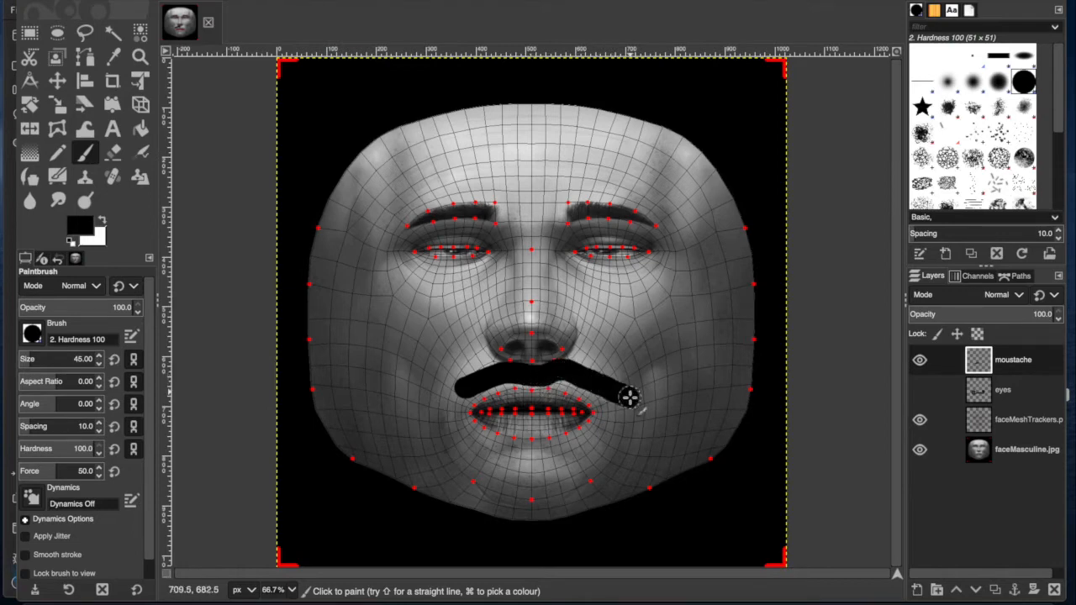
drag(628, 397, 476, 383)
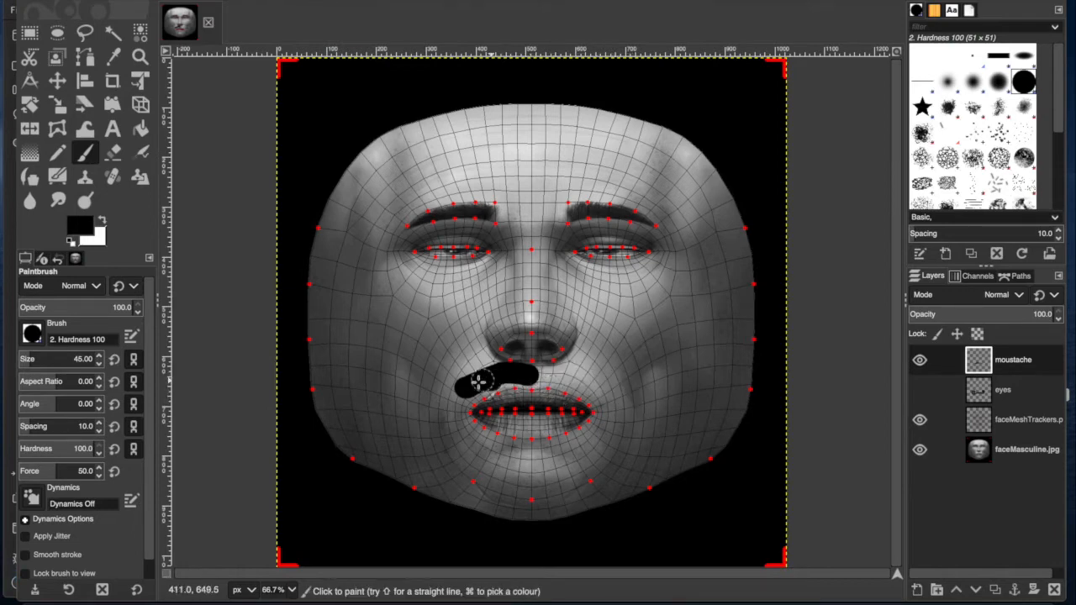
drag(475, 384, 551, 374)
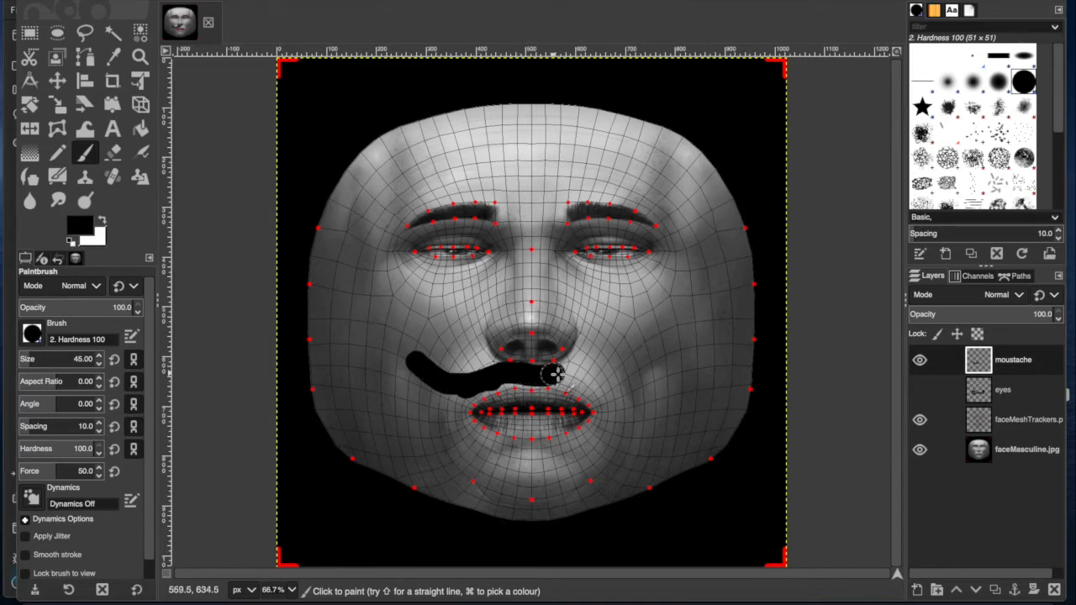
drag(551, 374, 407, 361)
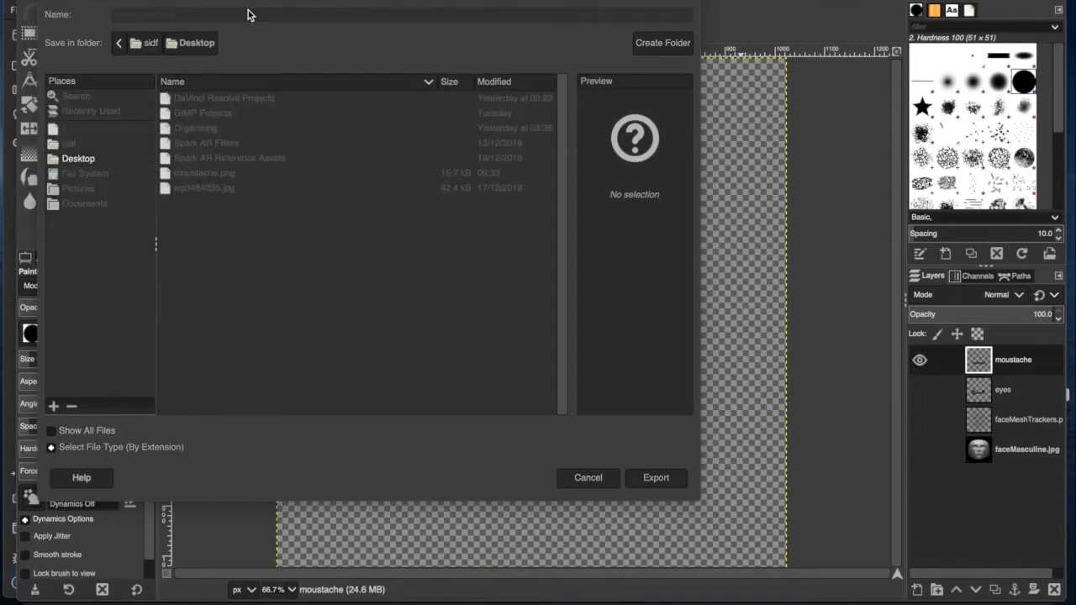
Step: Name the exported moustache image in the Export As dialog
click(655, 477)
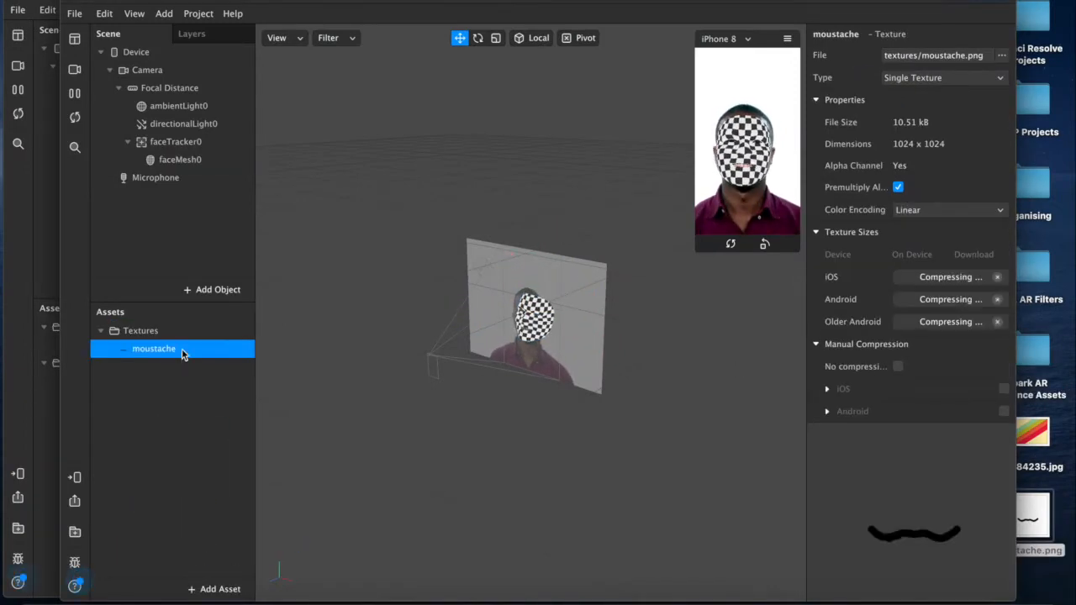
Step: Add a new material to faceMesh0 and open its settings
click(180, 160)
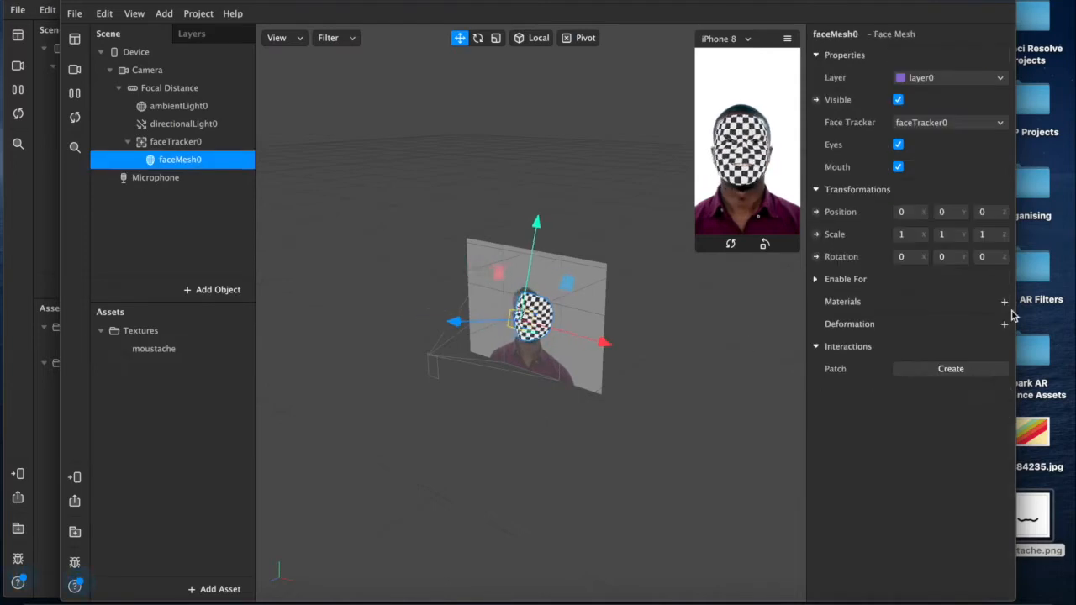
click(1003, 301)
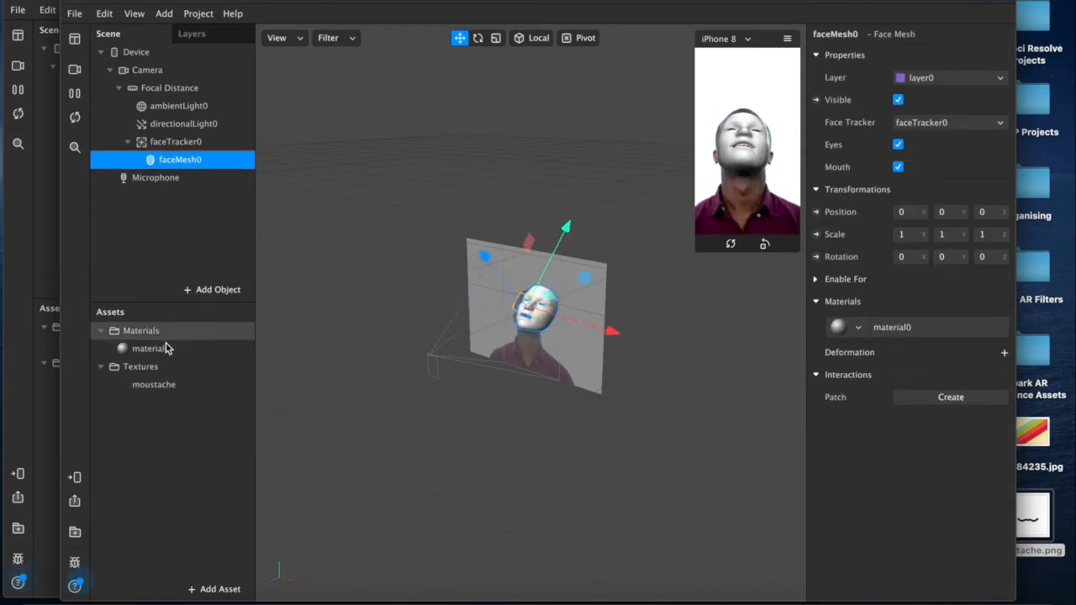
click(151, 348)
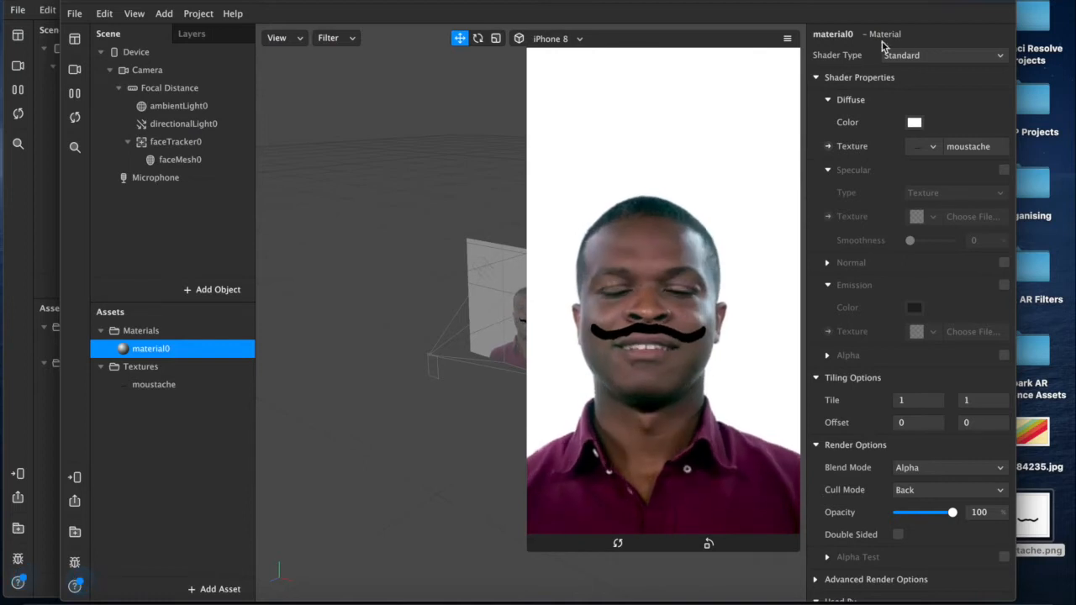
Step: Set the material to Physically-Based and preview it on the FaceTime HD Camera
click(941, 55)
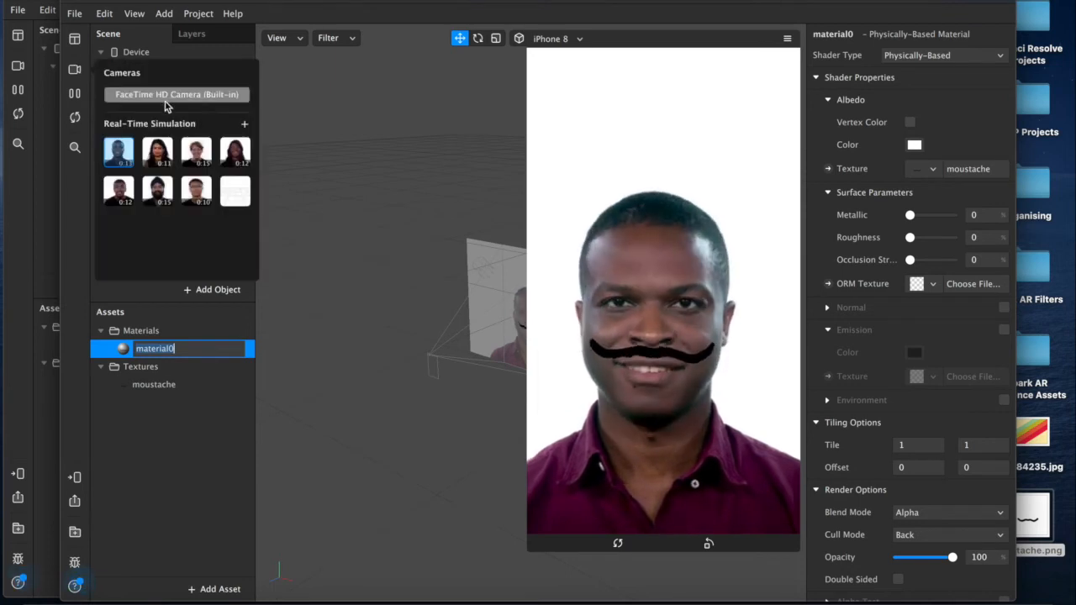
click(177, 94)
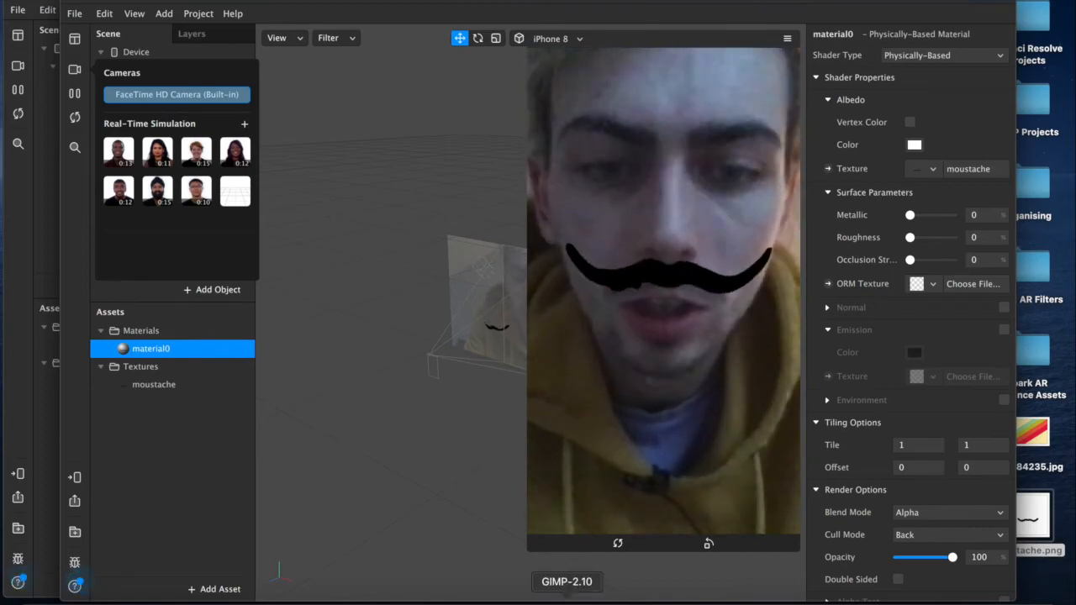
Step: Back in GIMP, show the face template layer under the moustache
click(566, 582)
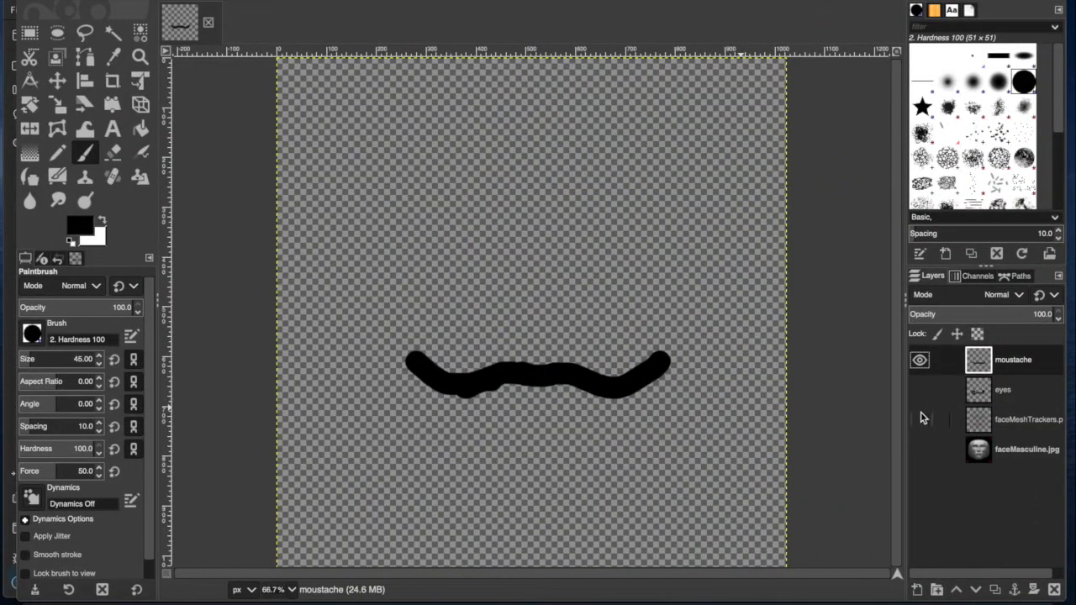
click(919, 419)
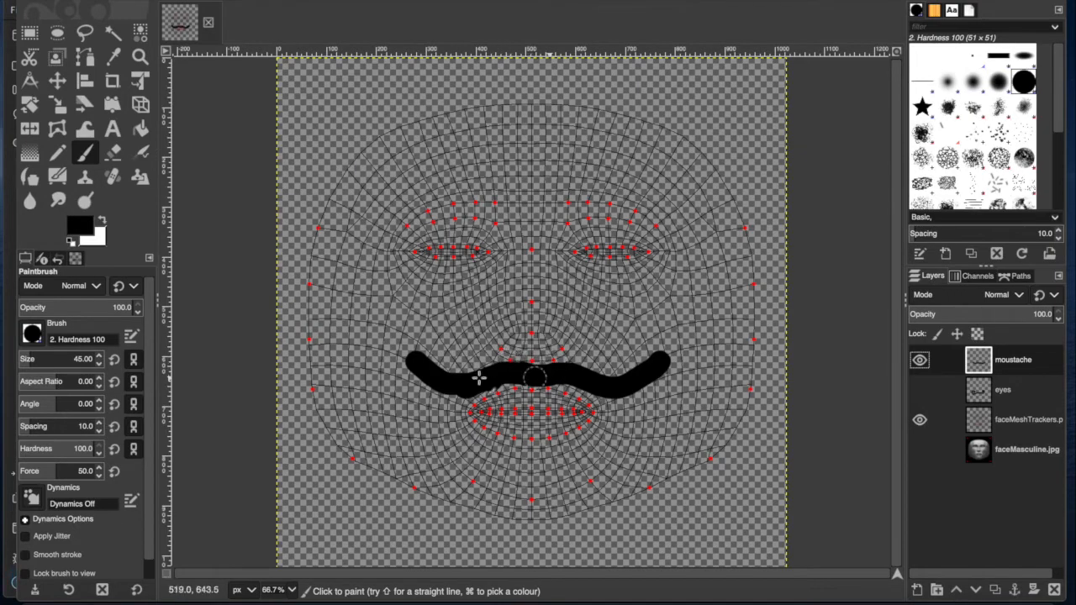